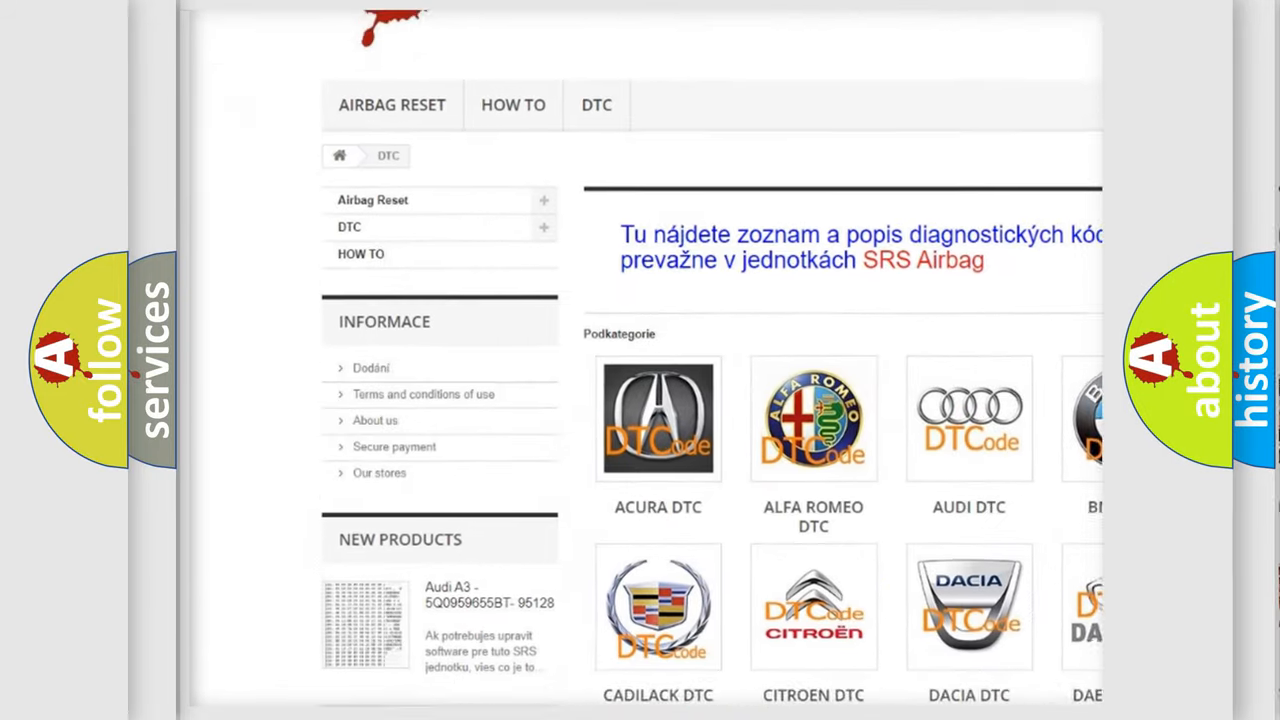
pyautogui.scroll(-3)
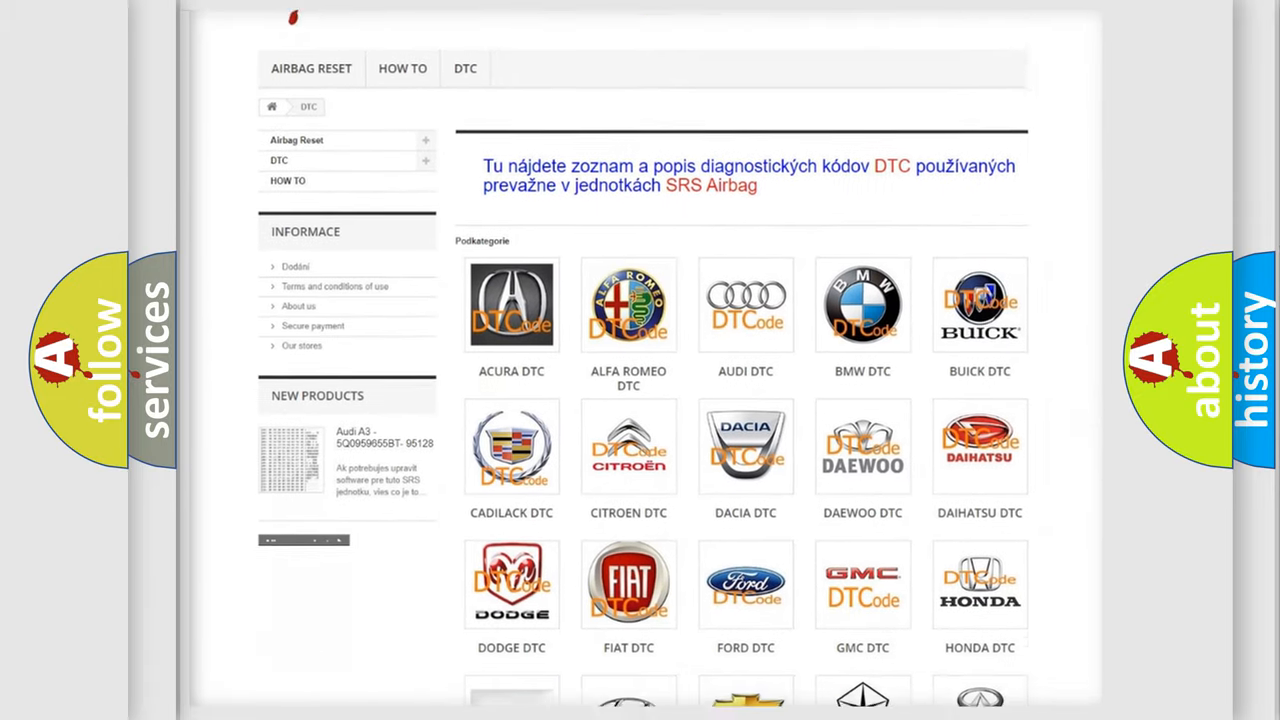
pyautogui.scroll(-3)
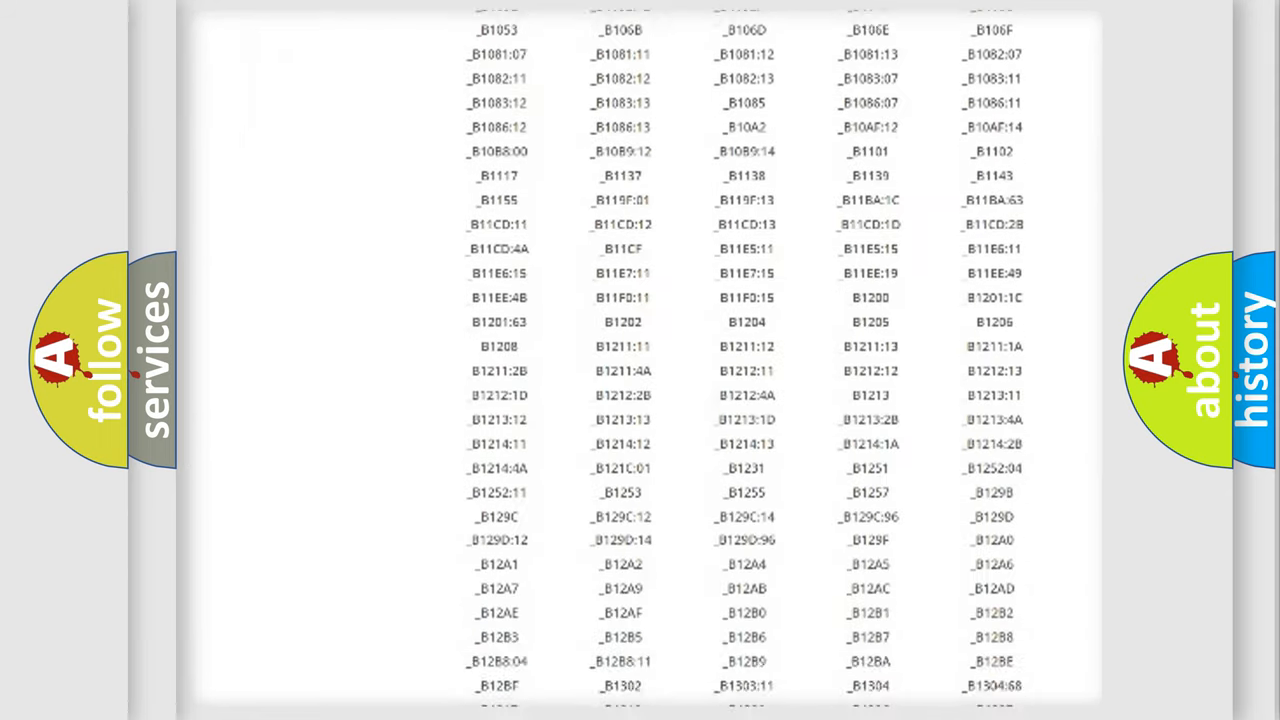
pyautogui.scroll(-3)
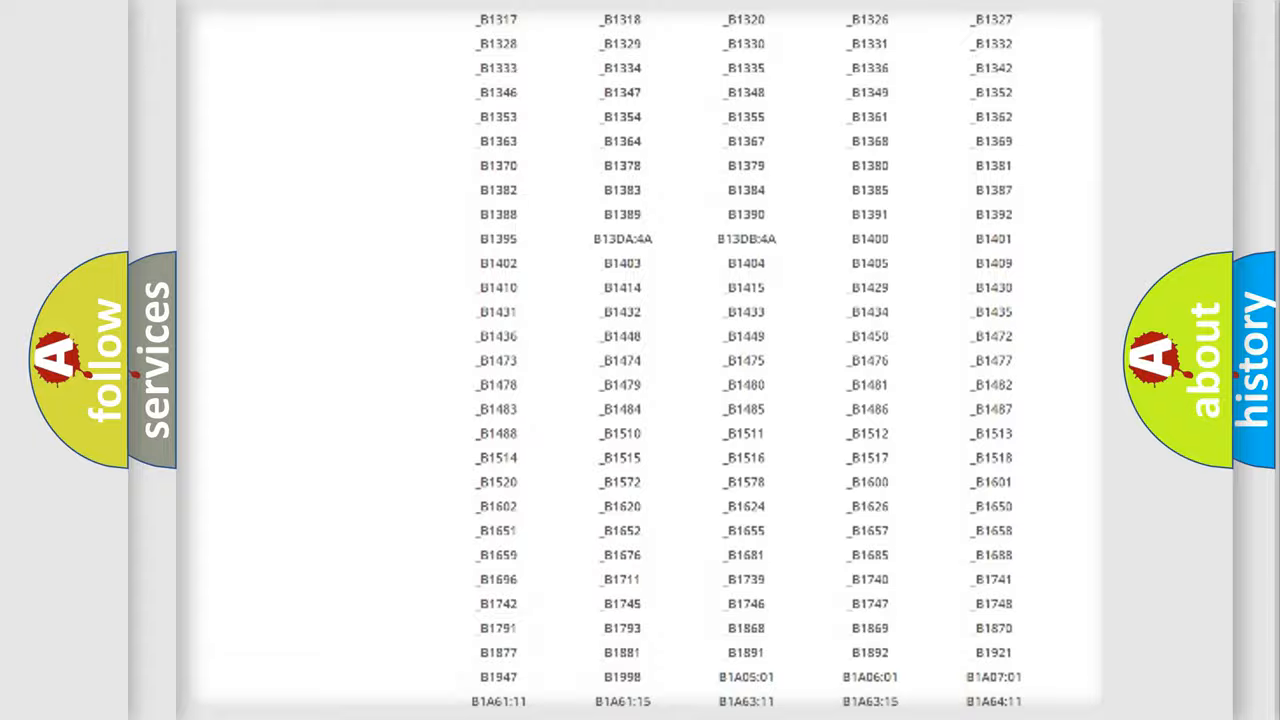